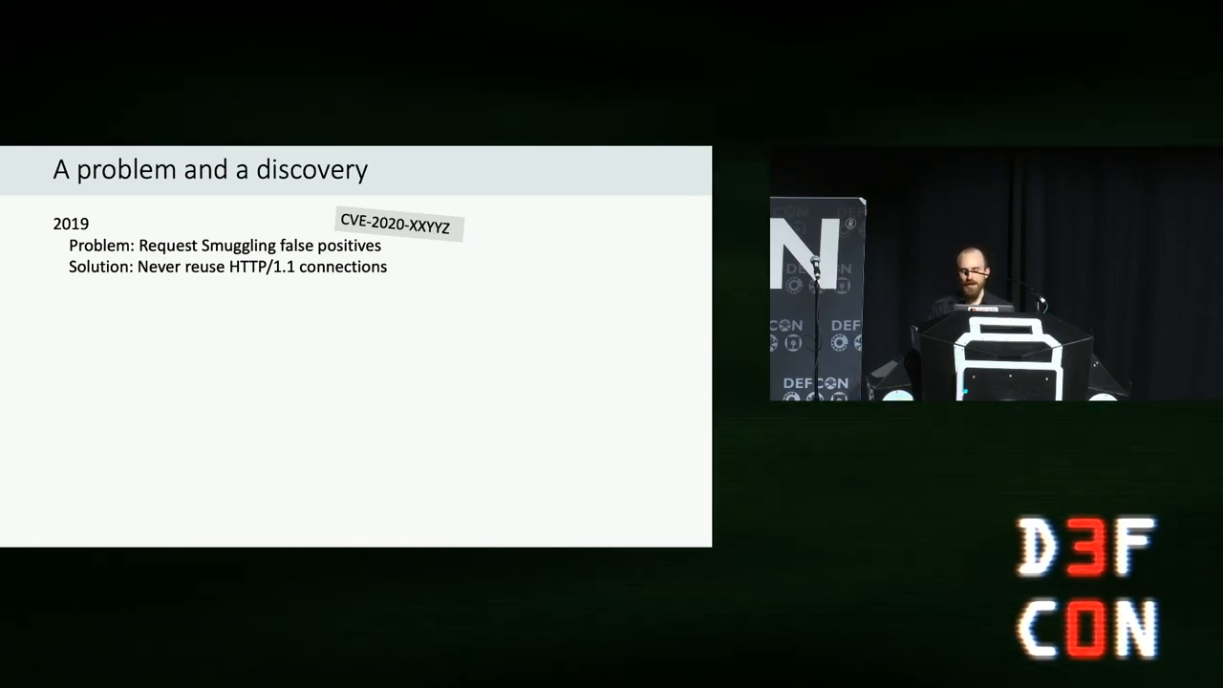
Advance the talk through the CL.TE detection, Barracuda finding, CL.0 desync, Taxonomy and Client-Side Desync slides.
{"action": "key", "text": "right"}
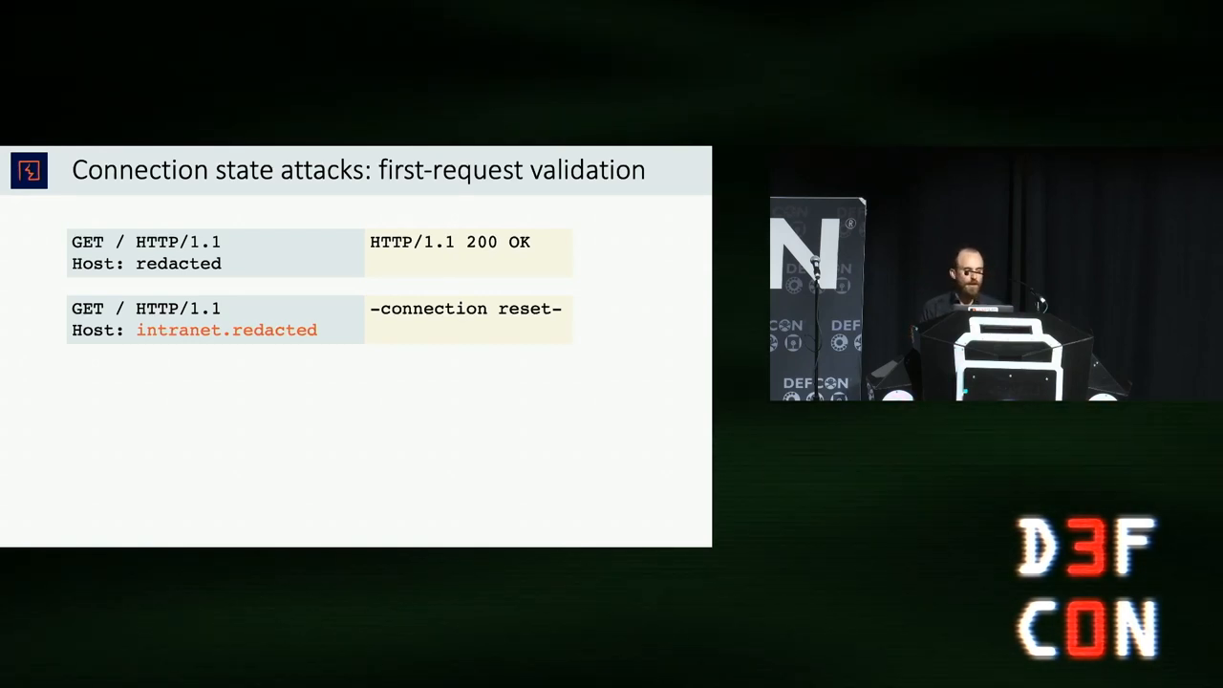
{"action": "key", "text": "Right"}
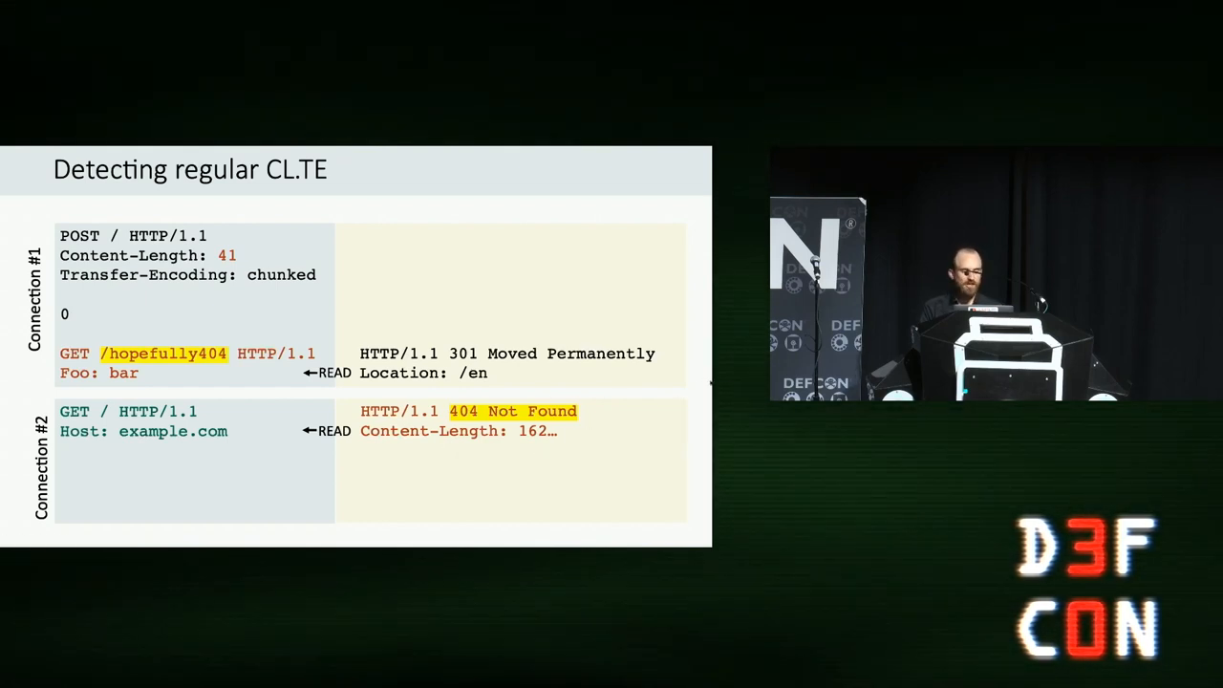
{"action": "key", "text": "Right"}
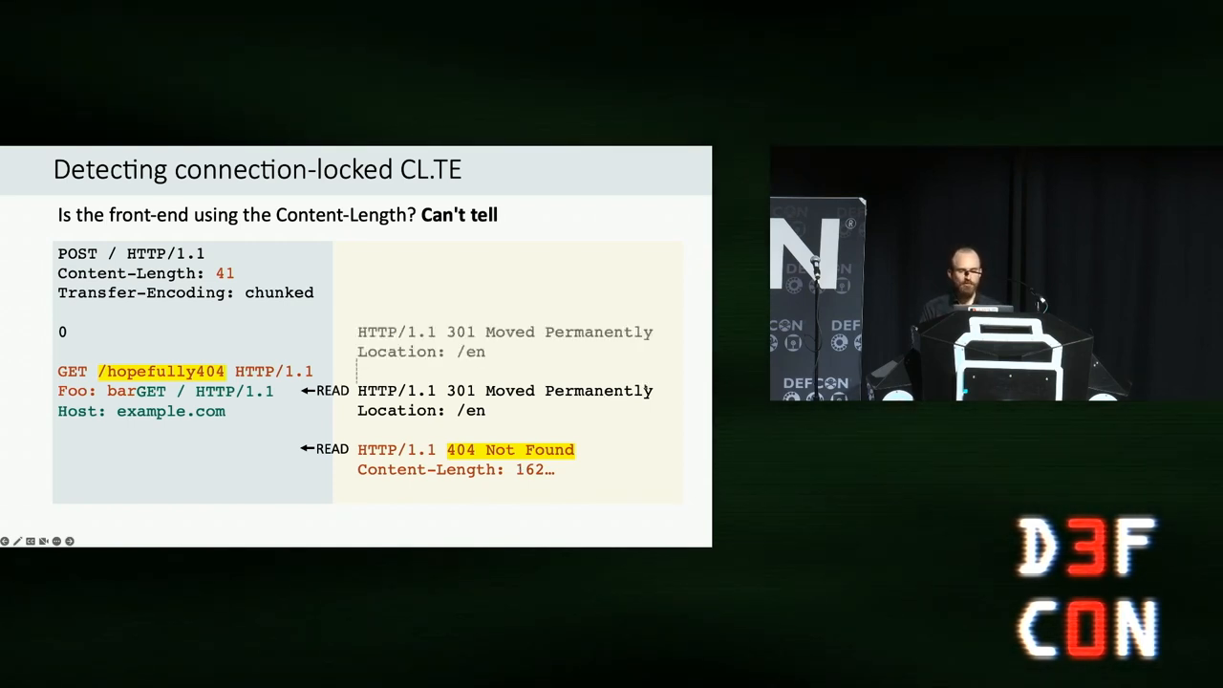
{"action": "key", "text": "Right"}
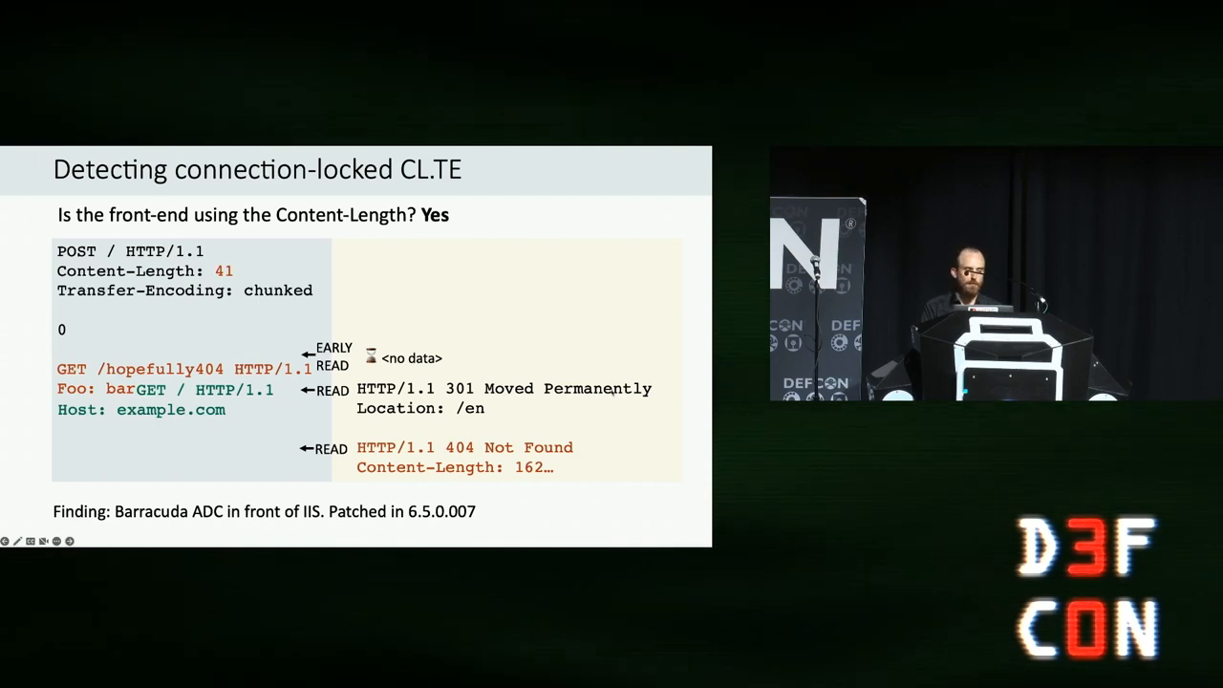
{"action": "key", "text": "right"}
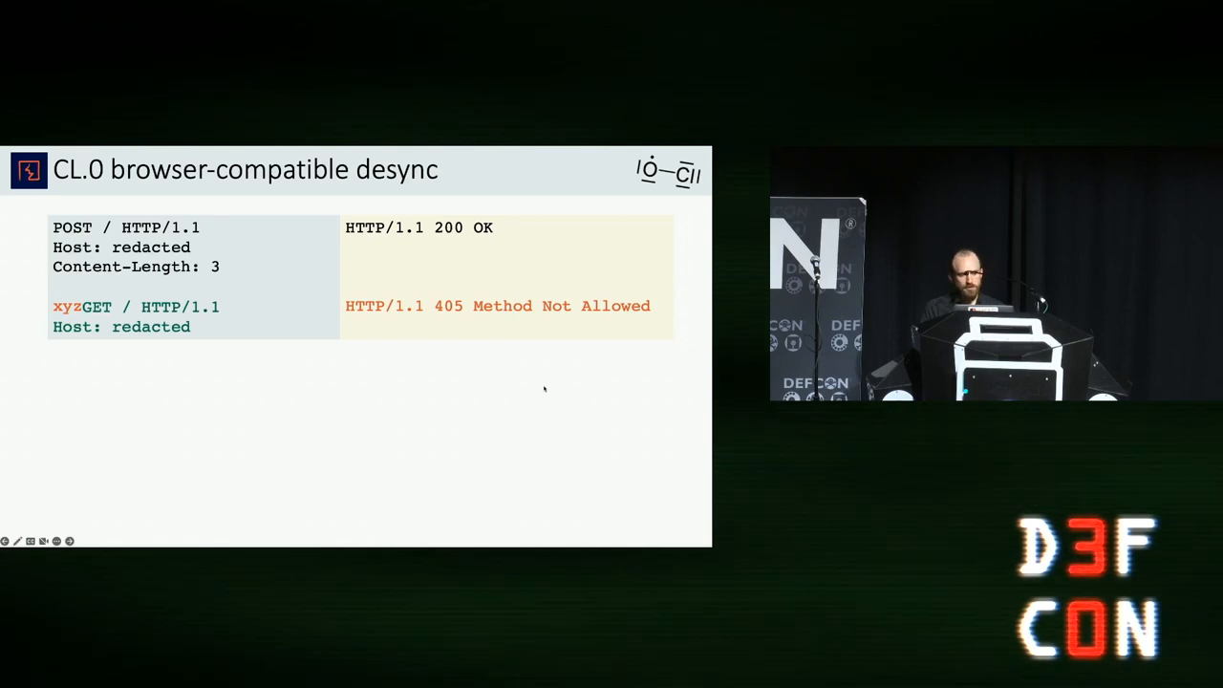
{"action": "key", "text": "right"}
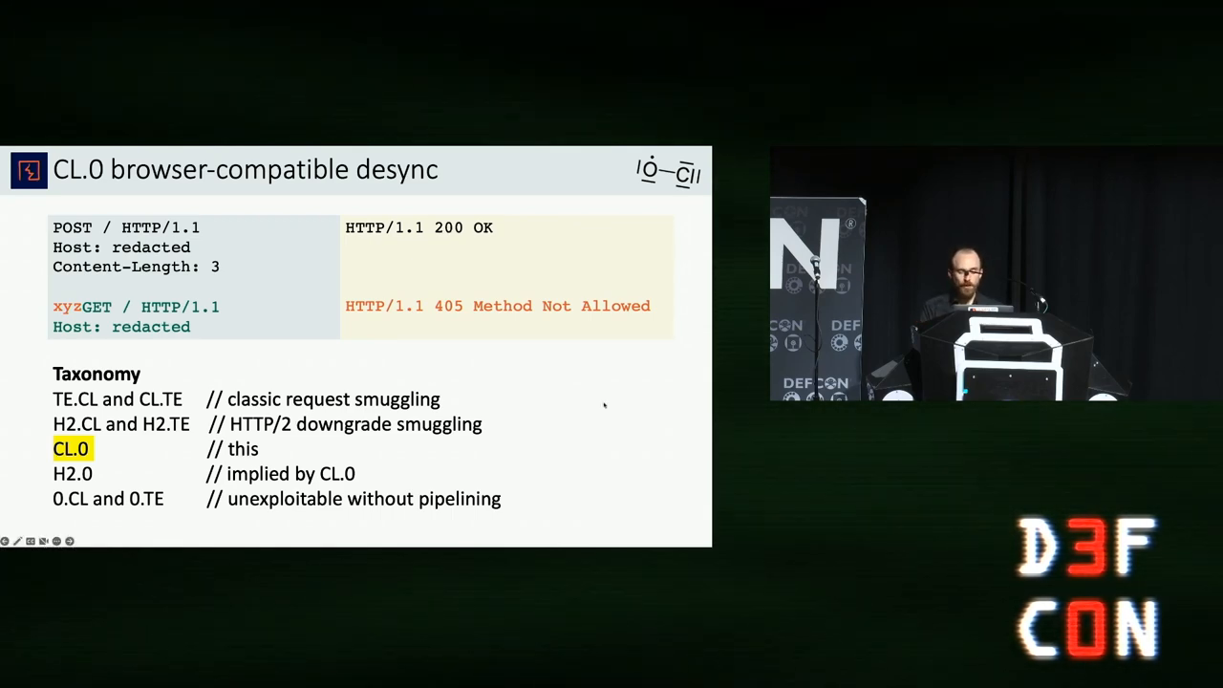
{"action": "key", "text": "right"}
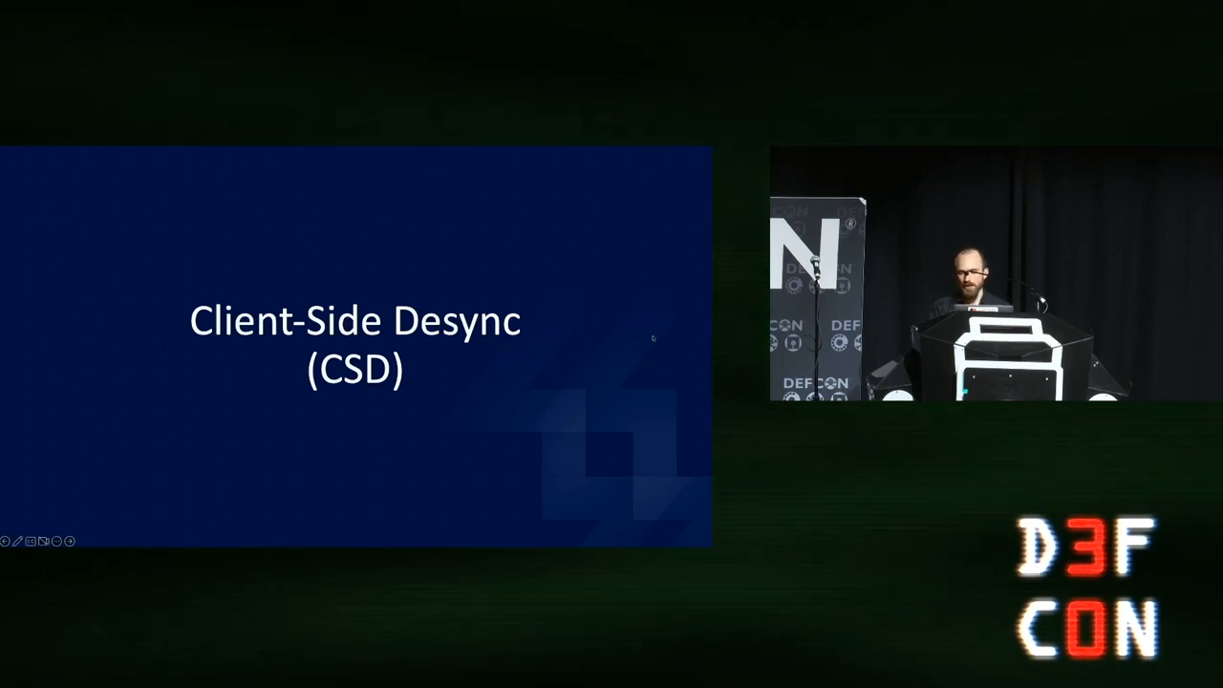
{"action": "key", "text": "Right"}
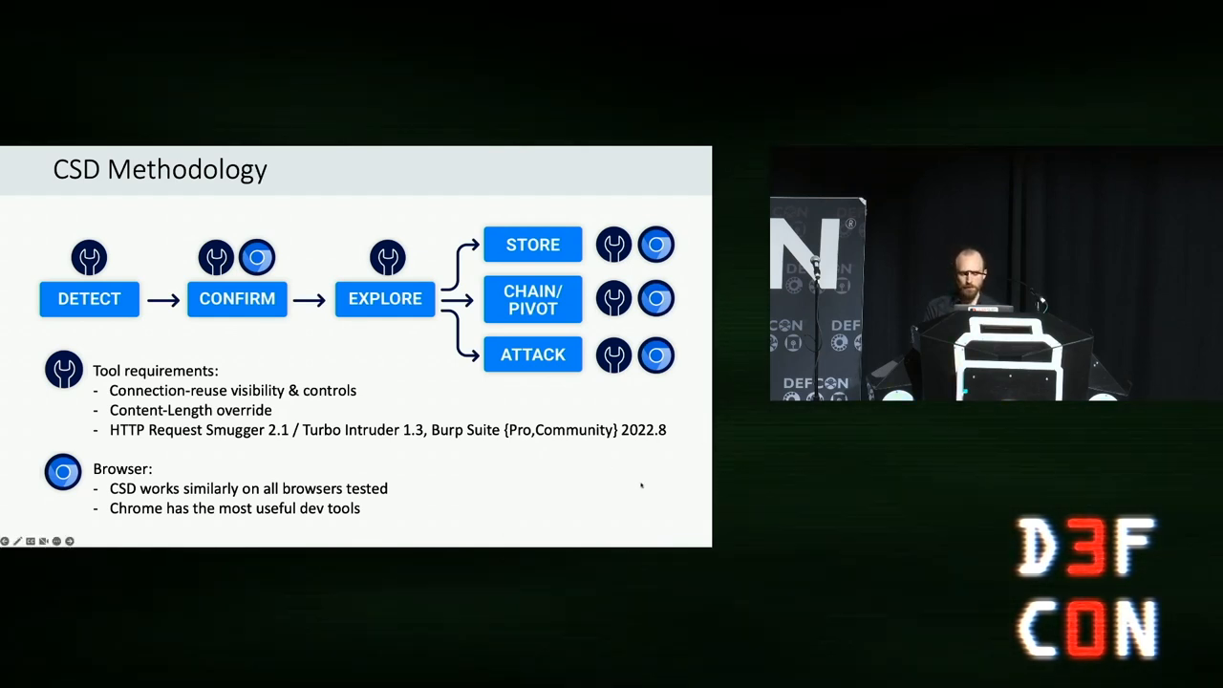
{"action": "key", "text": "Right"}
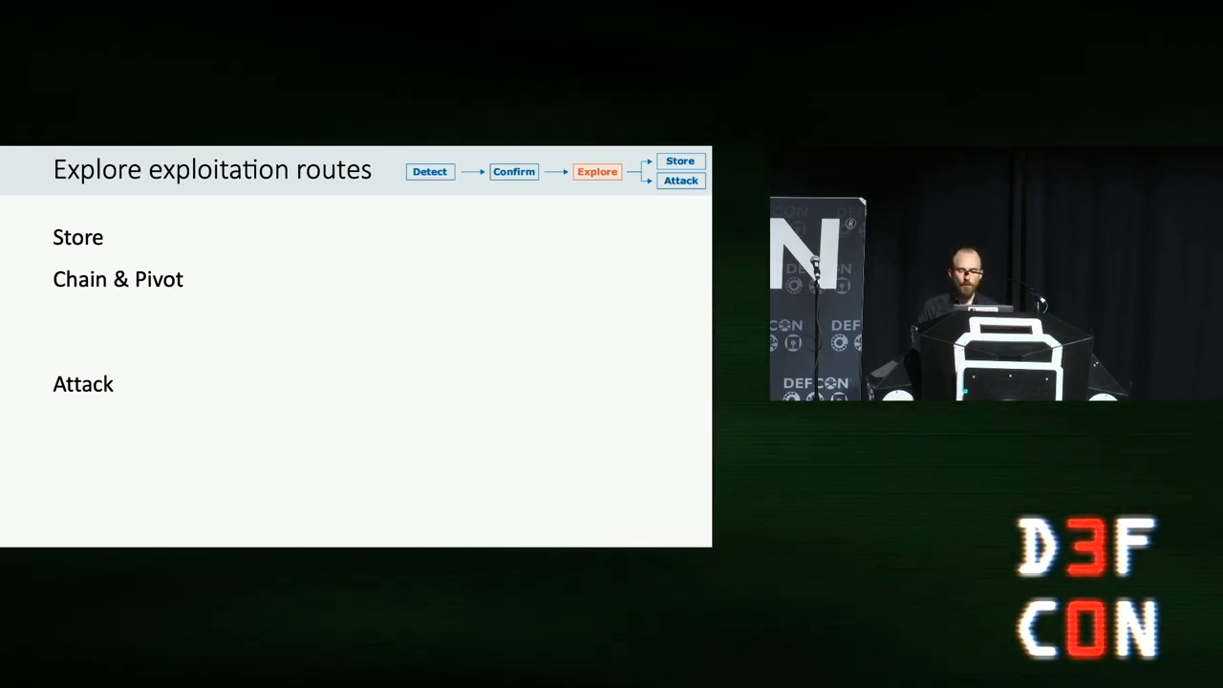
Continue advancing through the Chain & Pivot bullets and the following slides up to the live demo.
{"action": "key", "text": "right"}
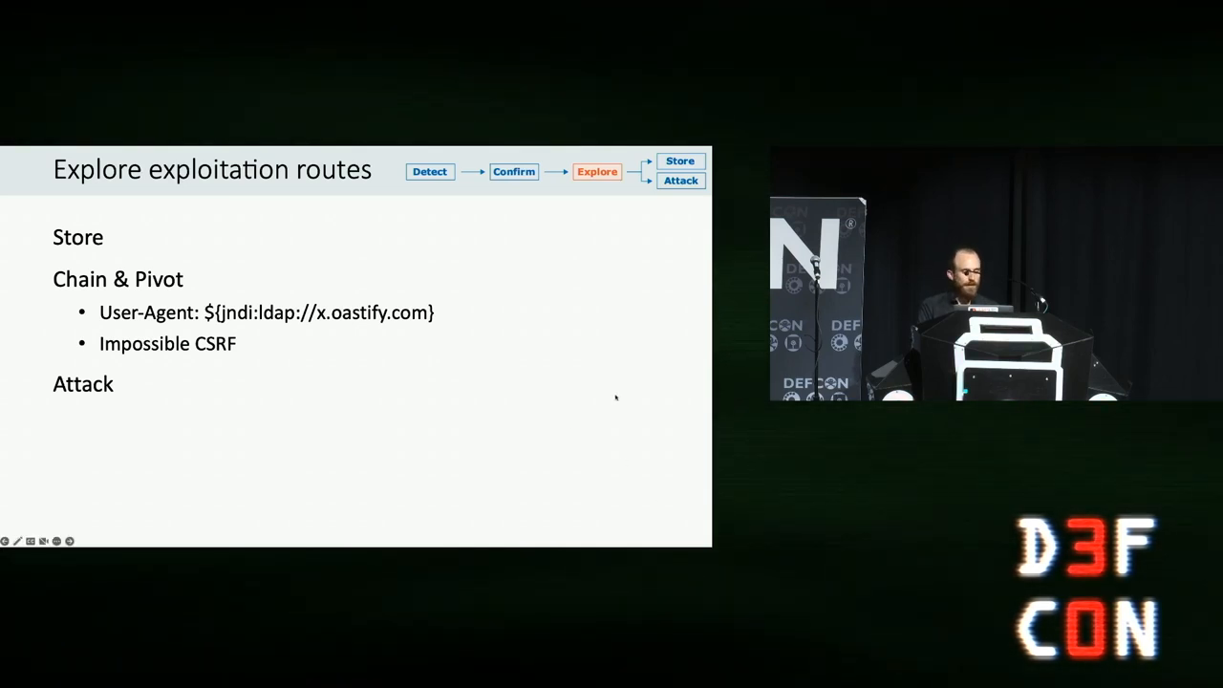
{"action": "key", "text": "right"}
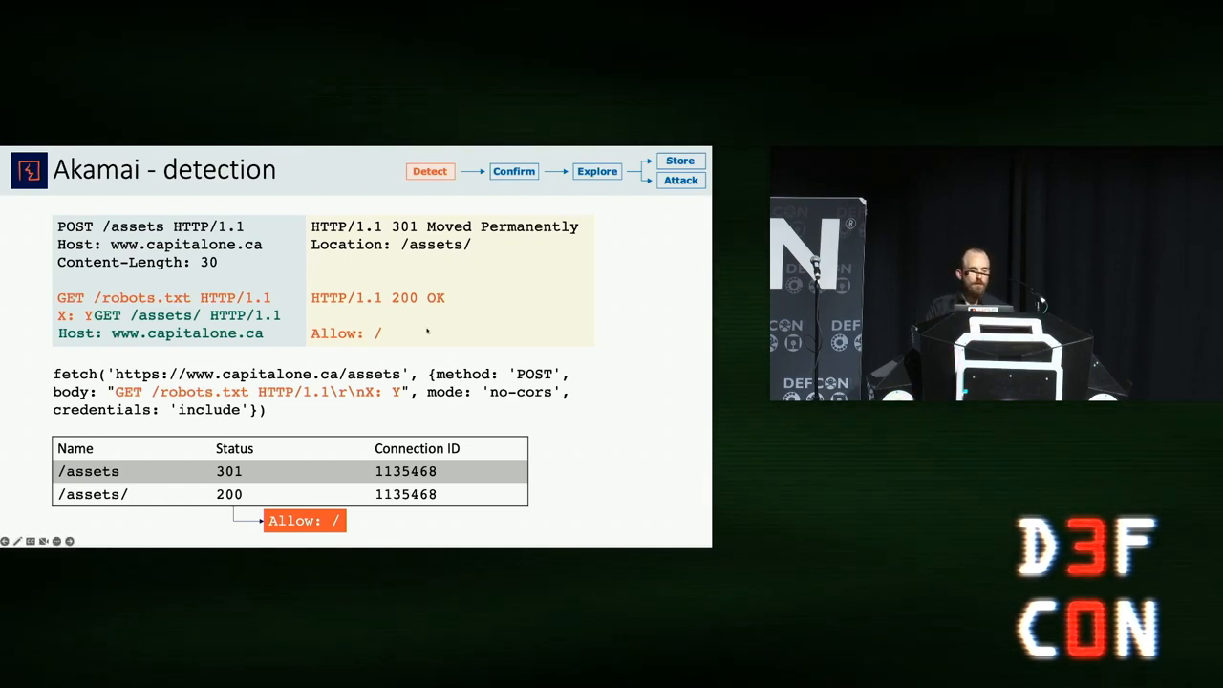
{"action": "key", "text": "right"}
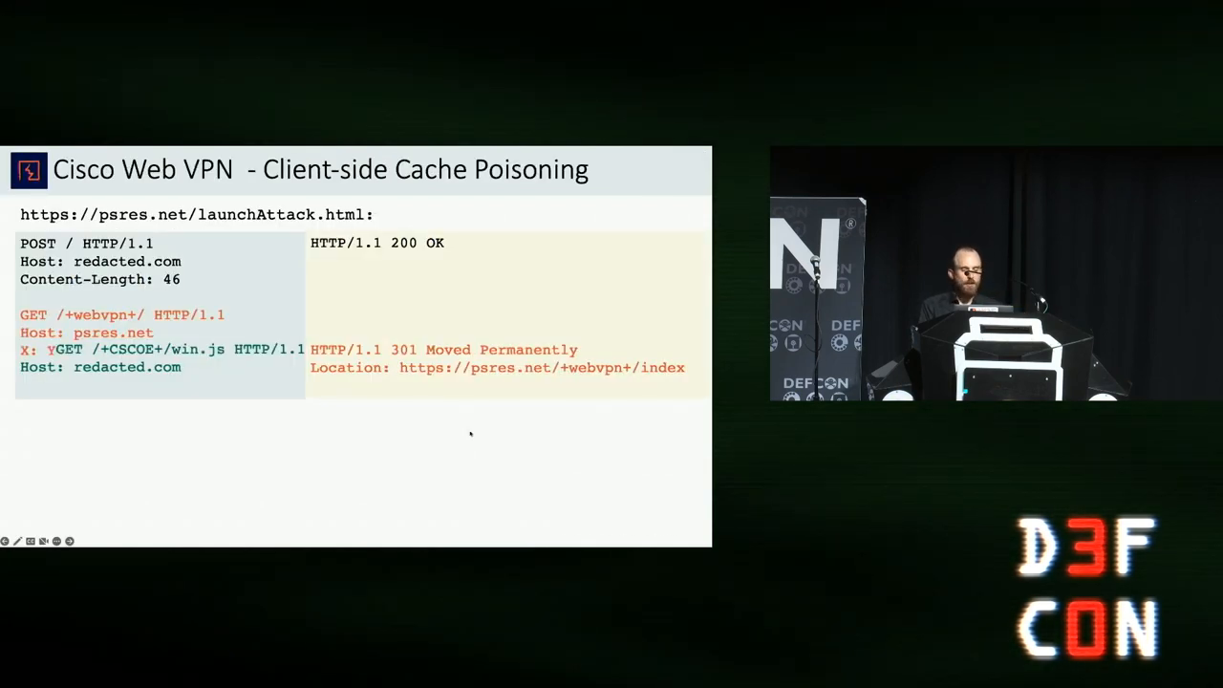
{"action": "mouse_move", "coordinate": [565, 401]}
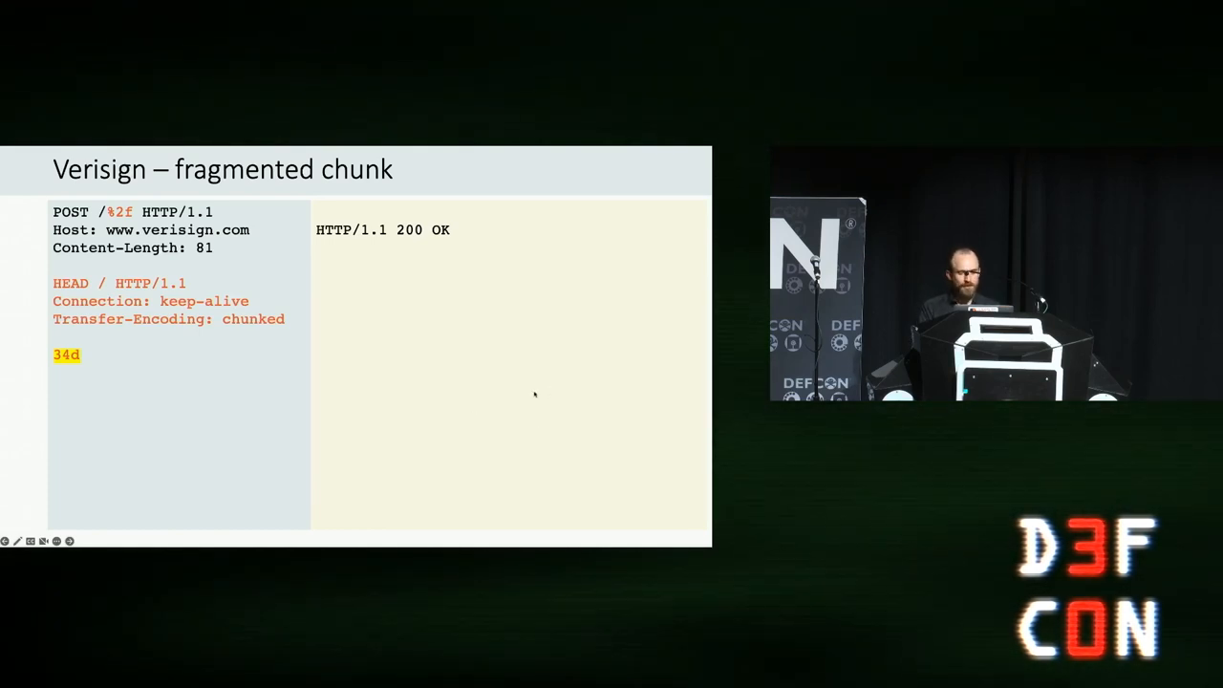
{"action": "key", "text": "right"}
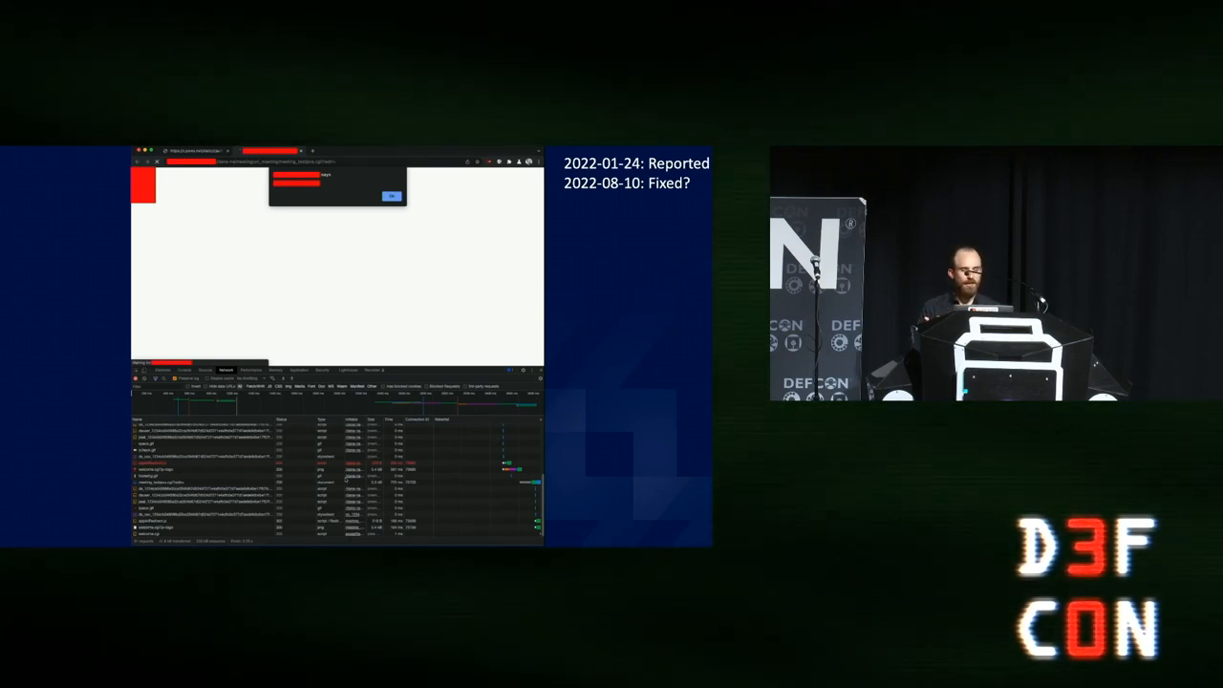
{"action": "left_click", "coordinate": [392, 195]}
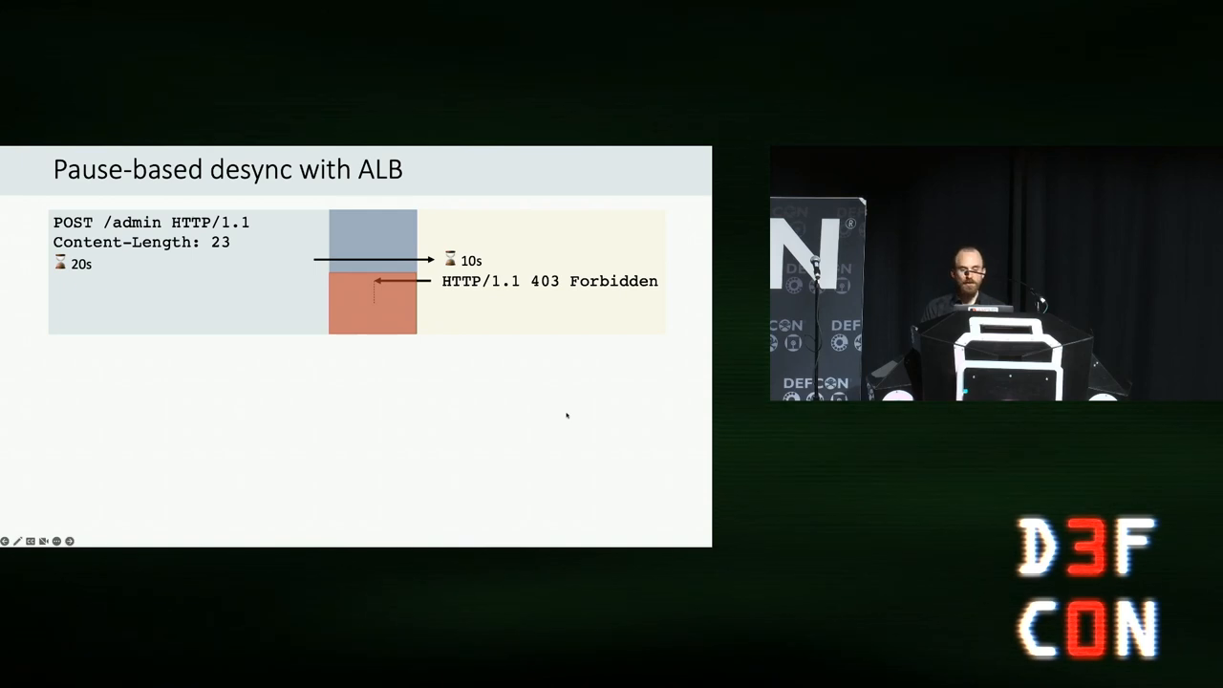
{"action": "mouse_move", "coordinate": [623, 520]}
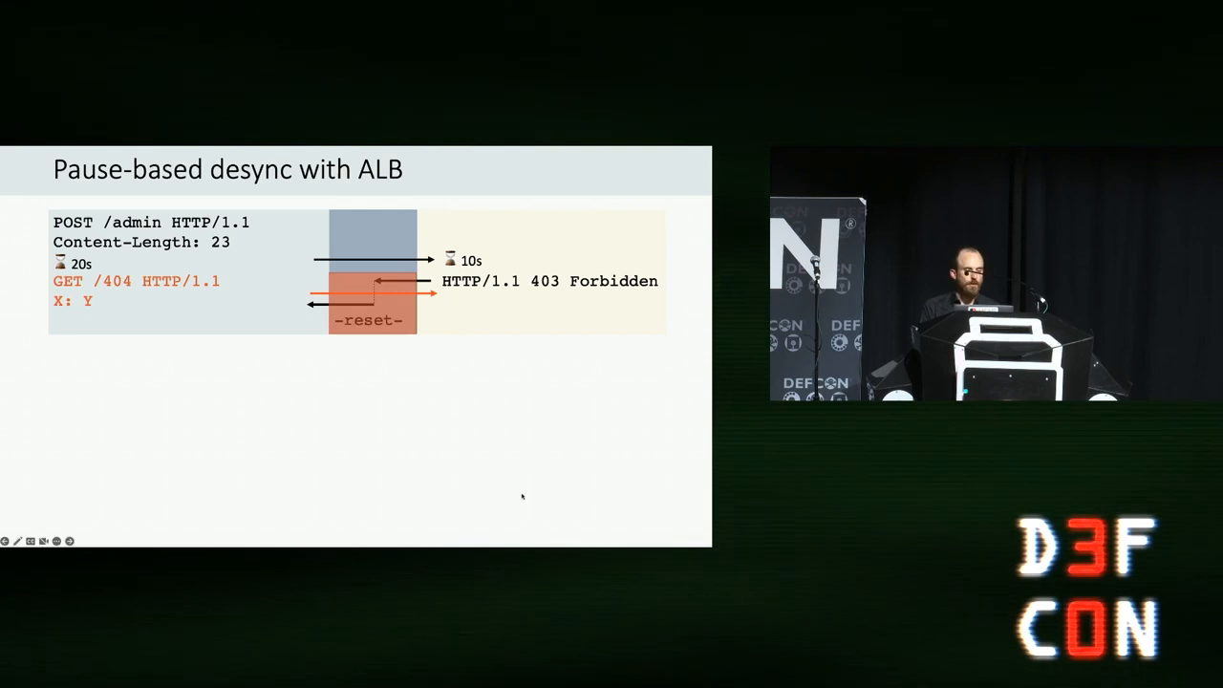
{"action": "mouse_move", "coordinate": [563, 451]}
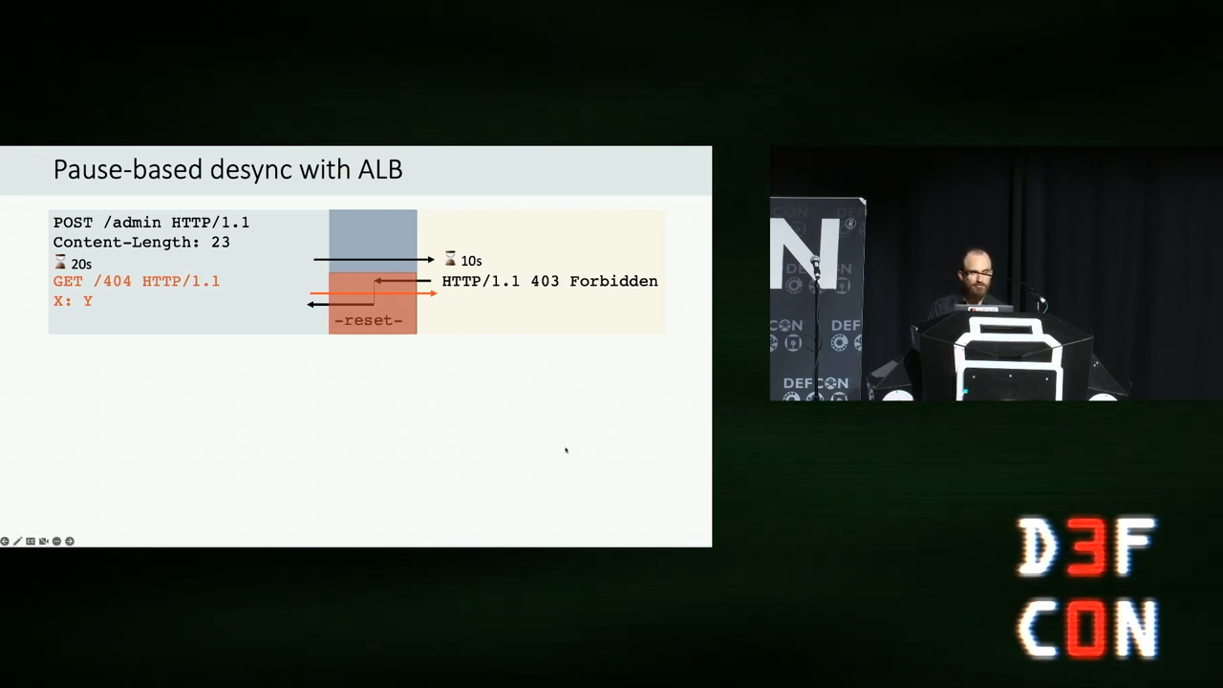
{"action": "mouse_move", "coordinate": [611, 424]}
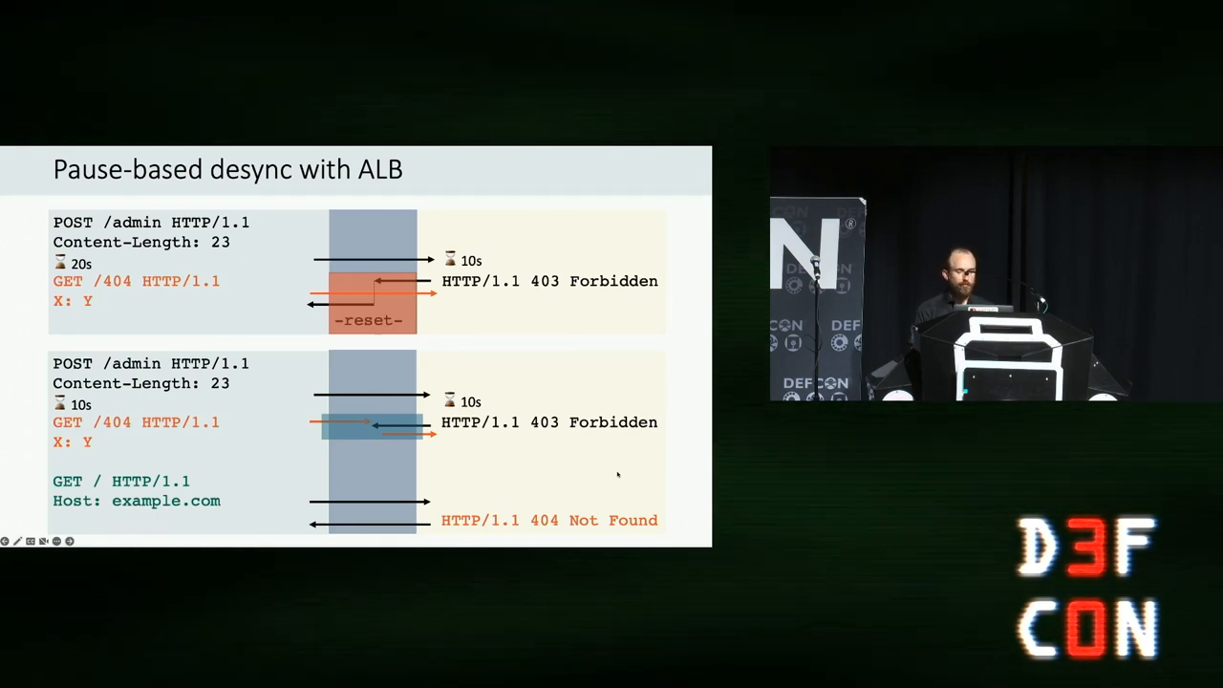
{"action": "key", "text": "Right"}
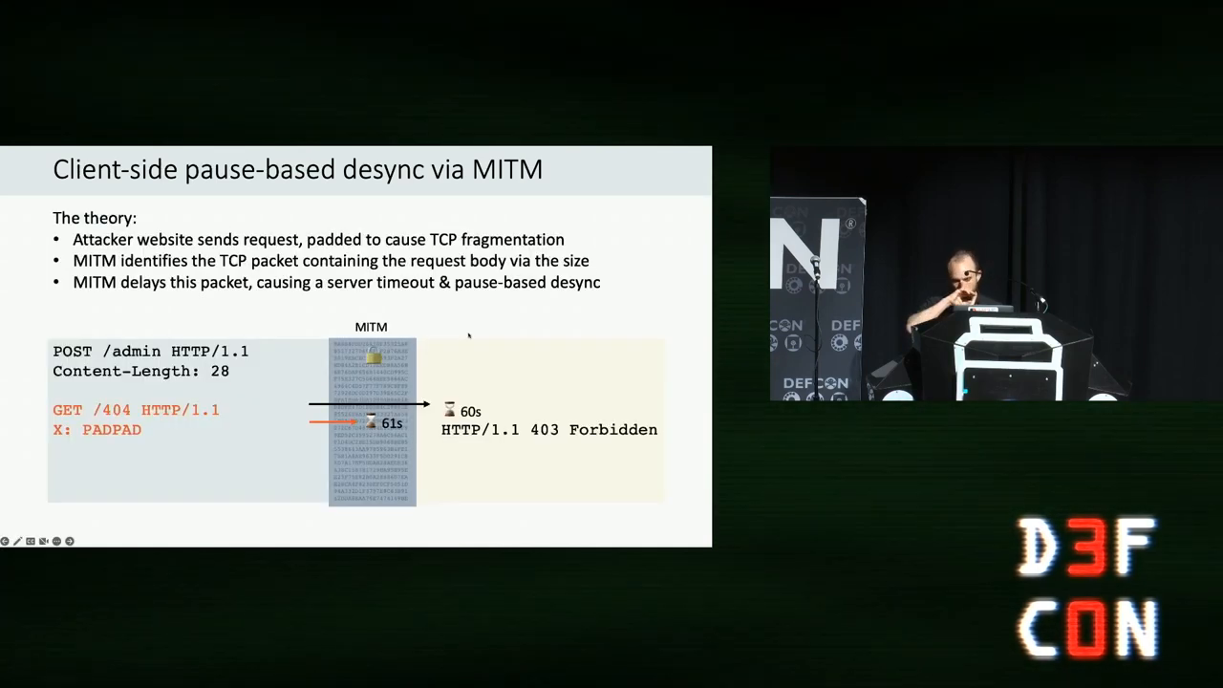
{"action": "key", "text": "right"}
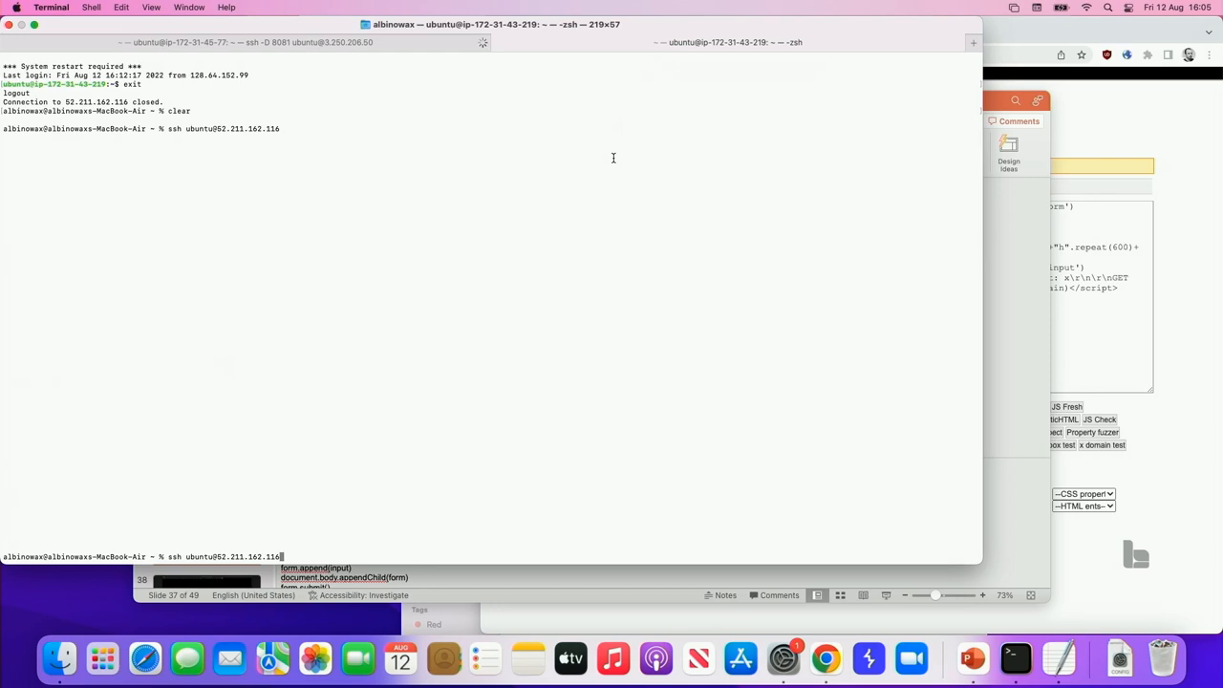
In the SSH session start entering 'sudo su' to become root on the Ubuntu server.
{"action": "key", "text": "Return"}
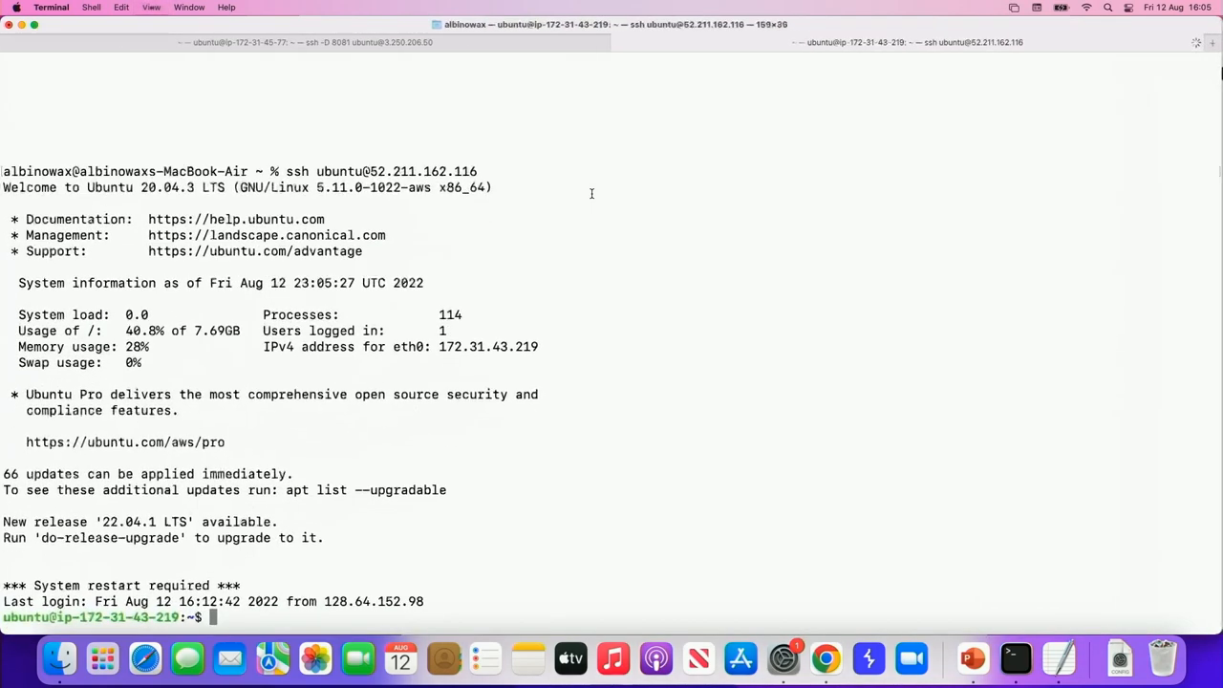
{"action": "type", "text": "sudo su"}
{"action": "type", "text": "./demo.sh"}
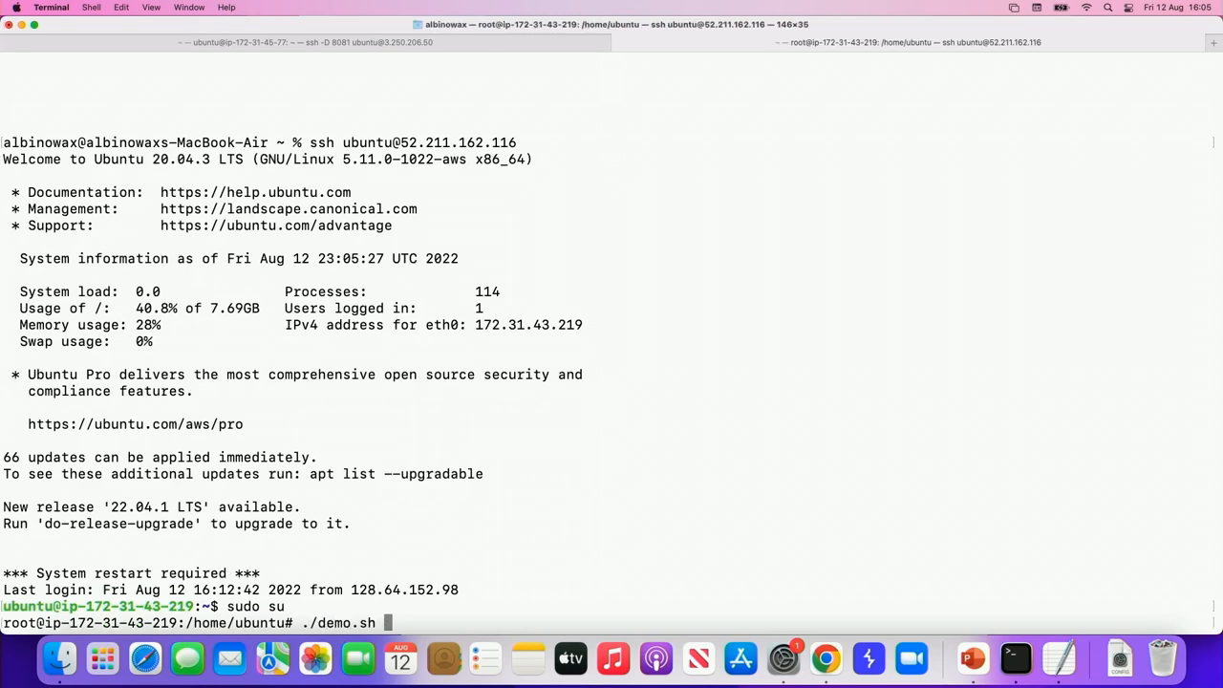
Run ./demo.sh as root and highlight part of the tc/tcpdump output showing the 6.0s delay on eth0.
{"action": "key", "text": "Return"}
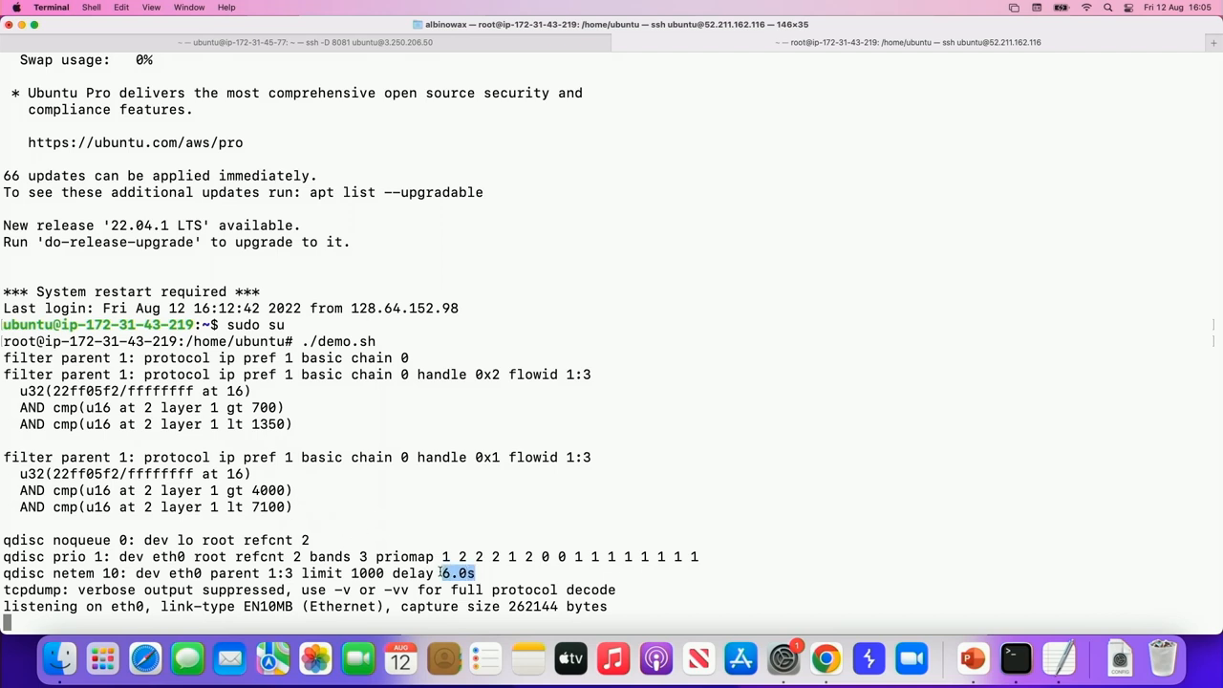
{"action": "mouse_move", "coordinate": [536, 531]}
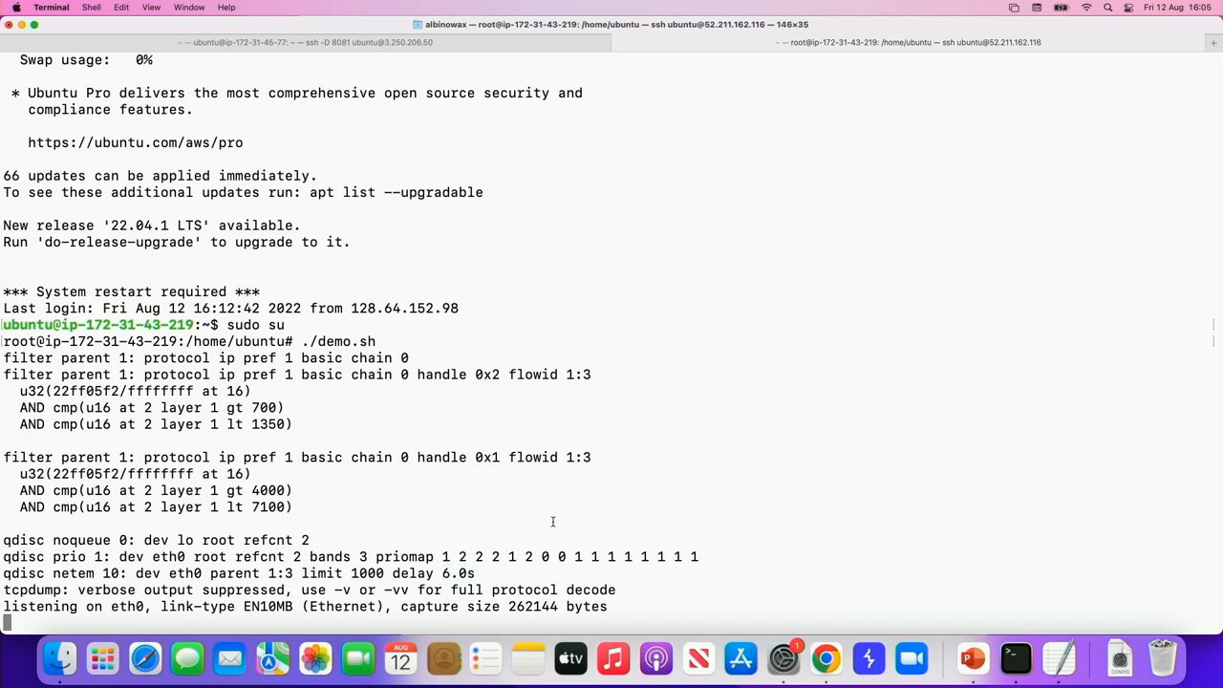
{"action": "double_click", "coordinate": [267, 606]}
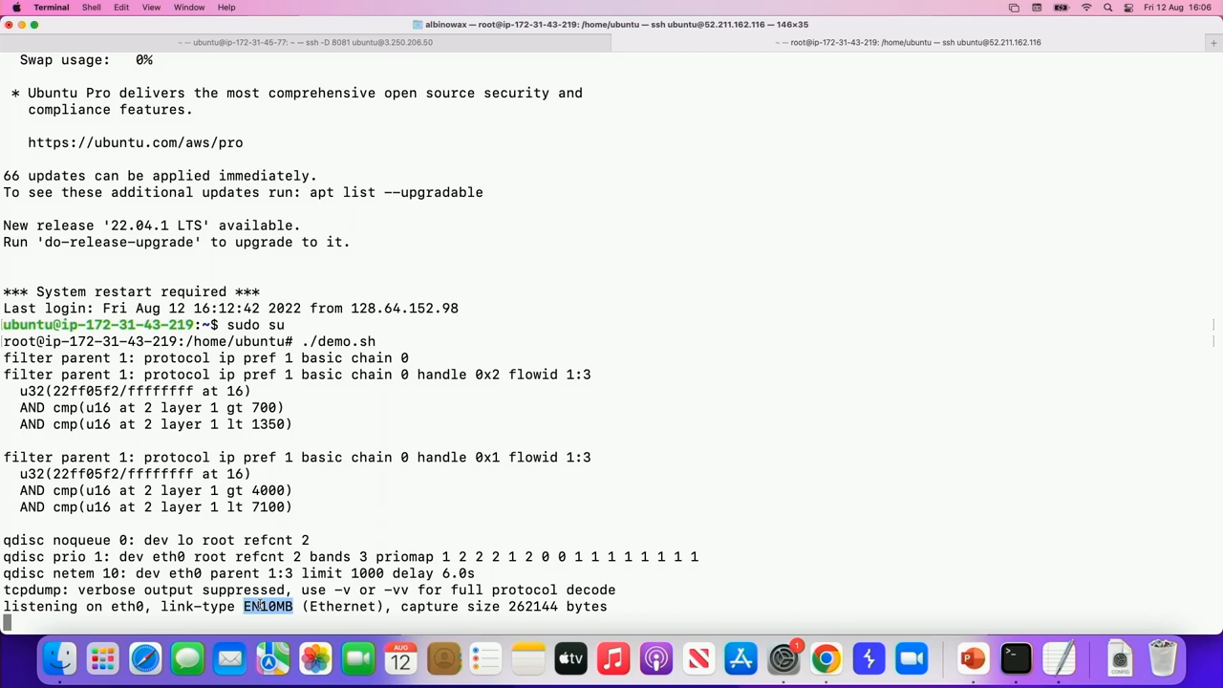
{"action": "mouse_move", "coordinate": [655, 658]}
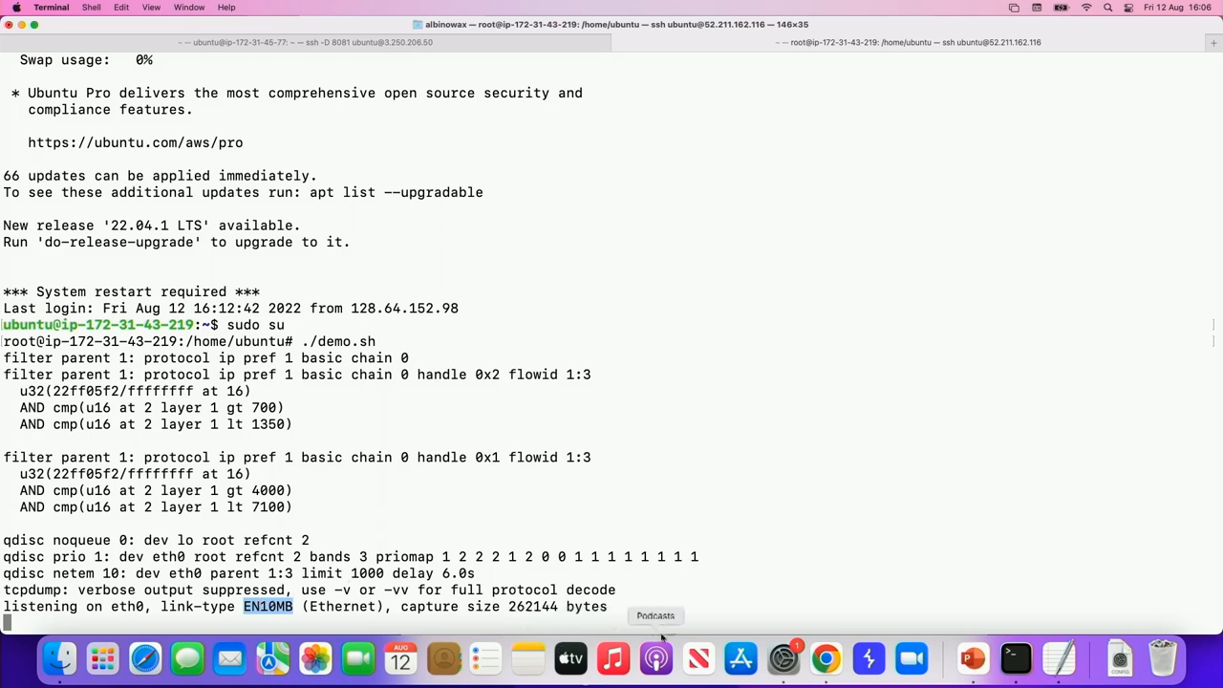
{"action": "mouse_move", "coordinate": [825, 657]}
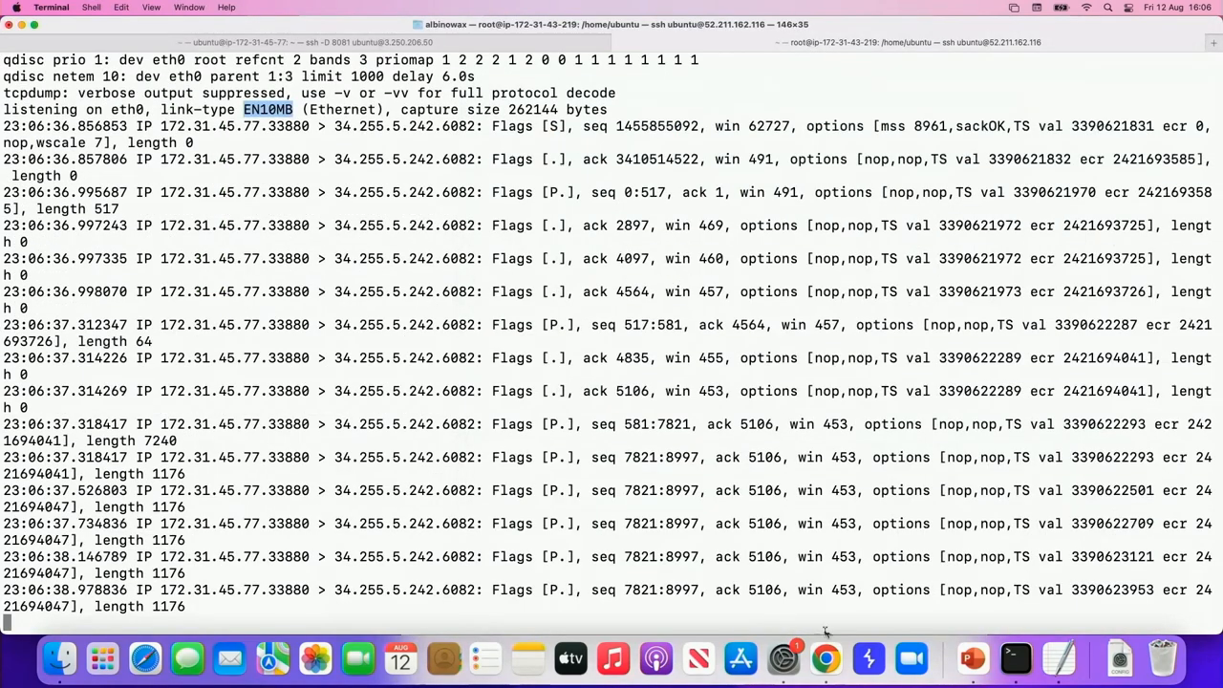
Dismiss the x.psres.net alert to show the 301 Moved Permanently page, then return to the presentation.
{"action": "left_click", "coordinate": [824, 658]}
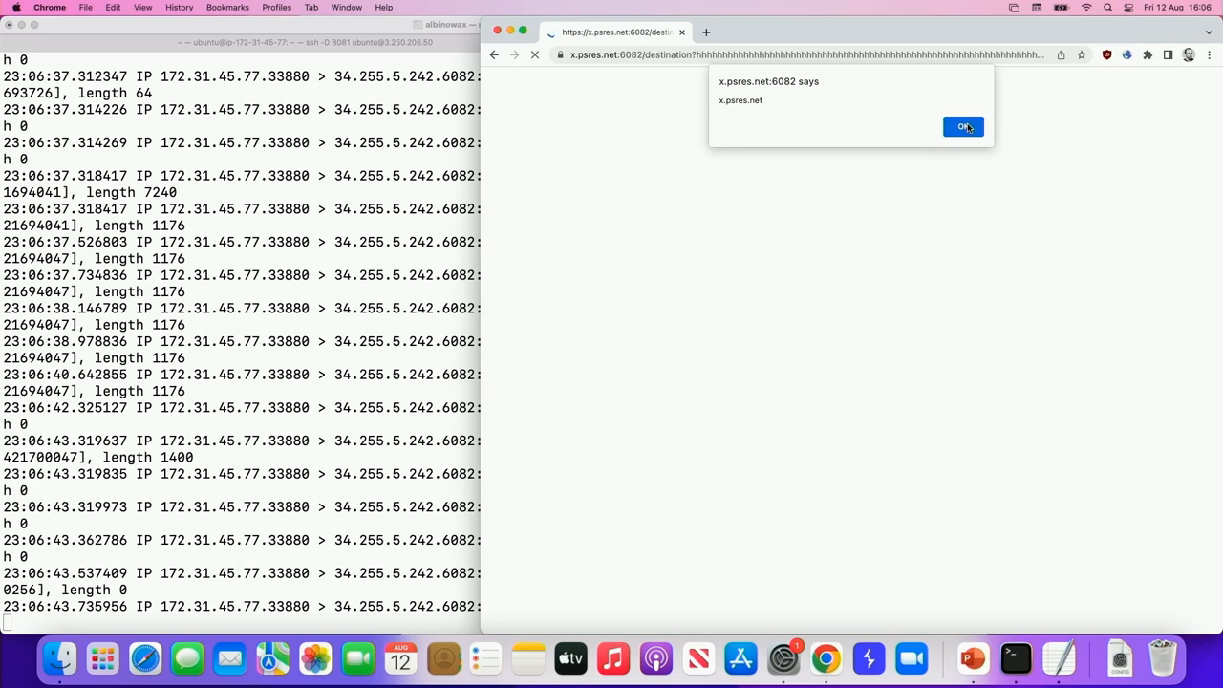
{"action": "left_click", "coordinate": [963, 127]}
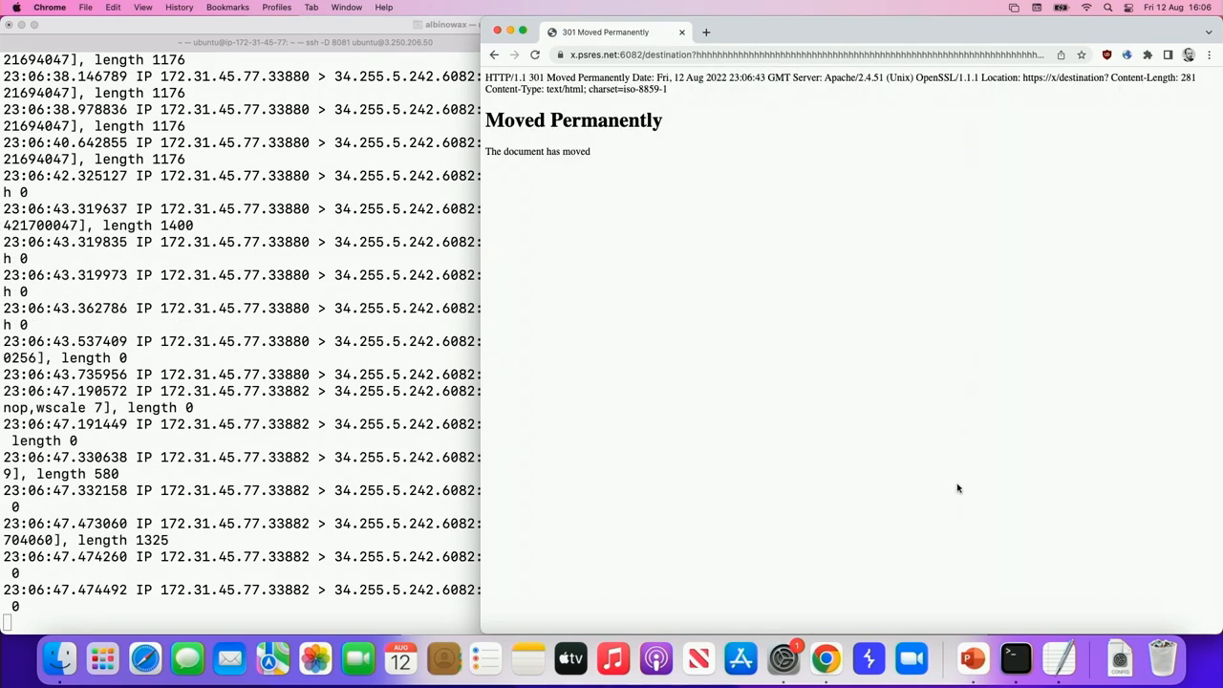
{"action": "mouse_move", "coordinate": [973, 658]}
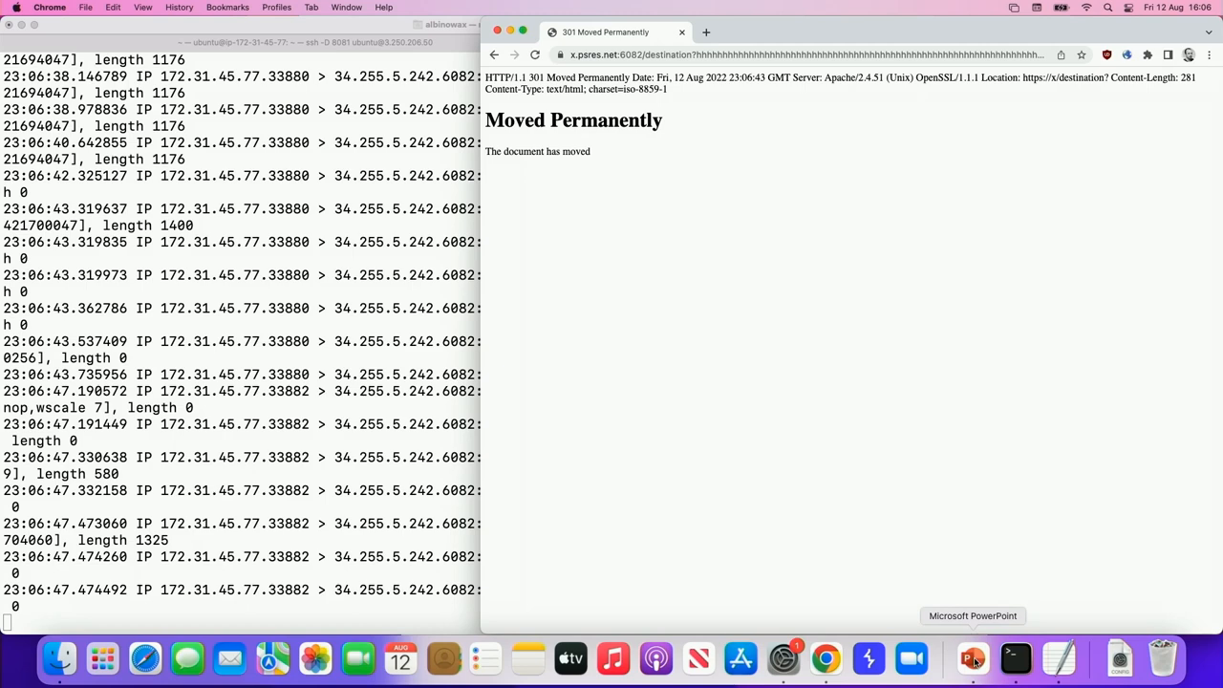
{"action": "left_click", "coordinate": [971, 658]}
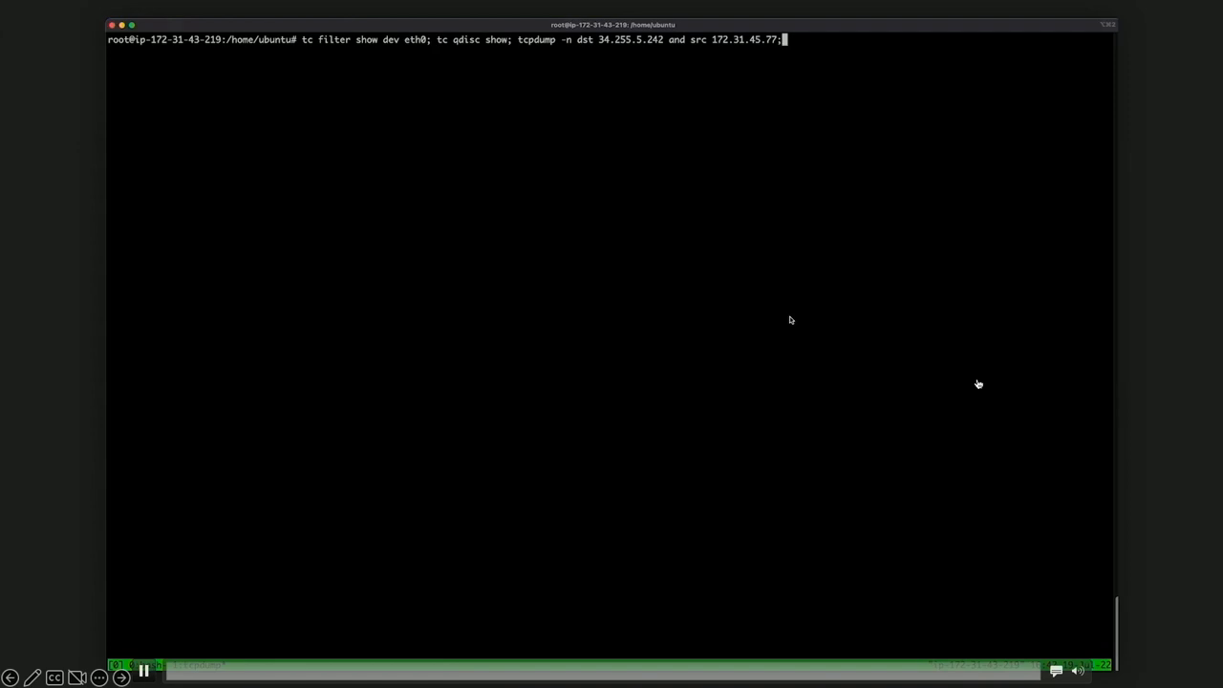
{"action": "mouse_move", "coordinate": [1191, 470]}
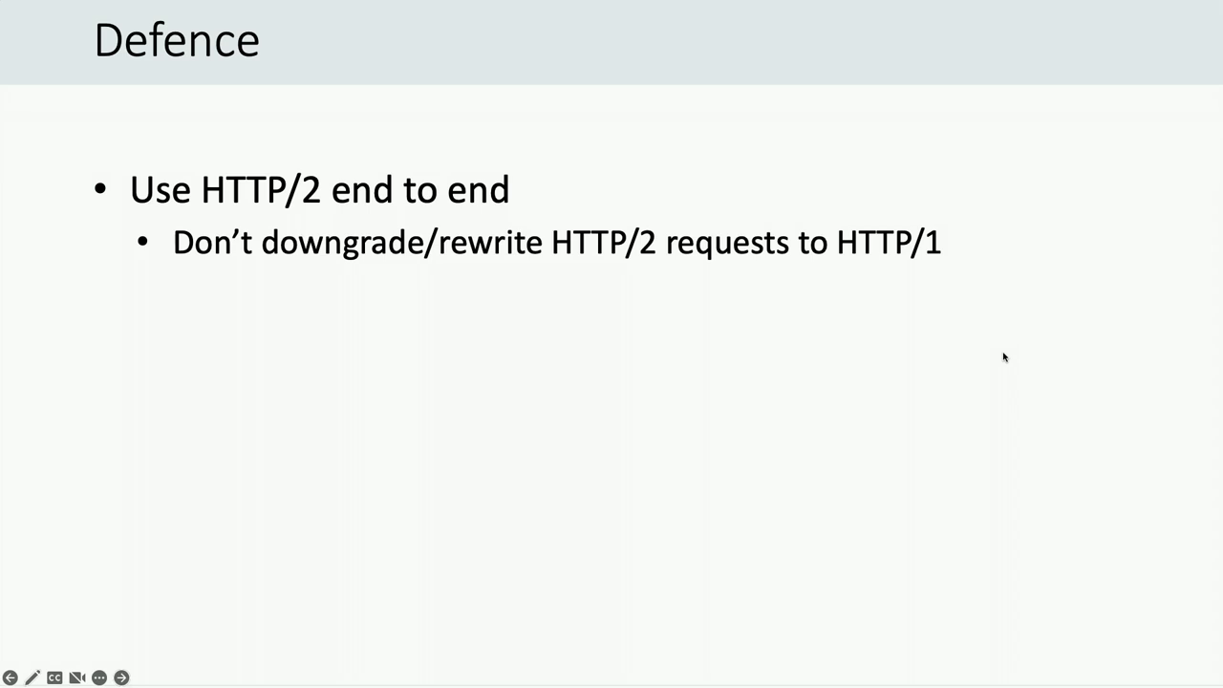
{"action": "mouse_move", "coordinate": [862, 494]}
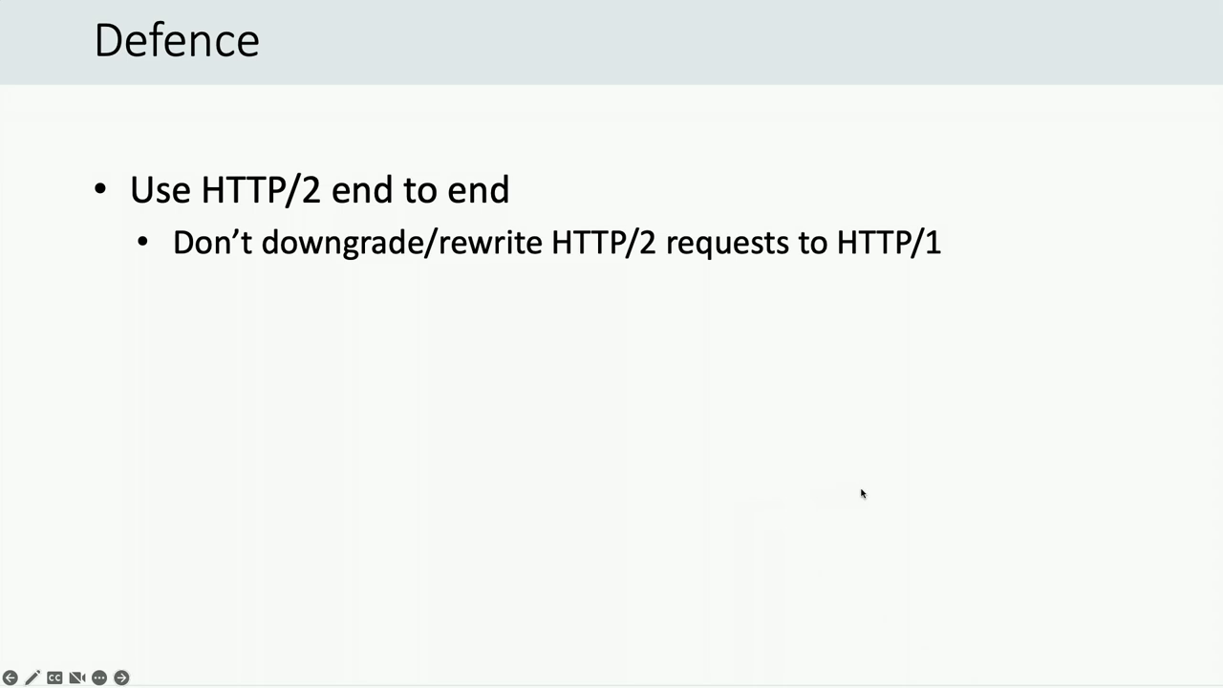
Advance to the Defence slide recommending HTTP/2 end to end without downgrading to HTTP/1.
{"action": "left_click", "coordinate": [120, 677]}
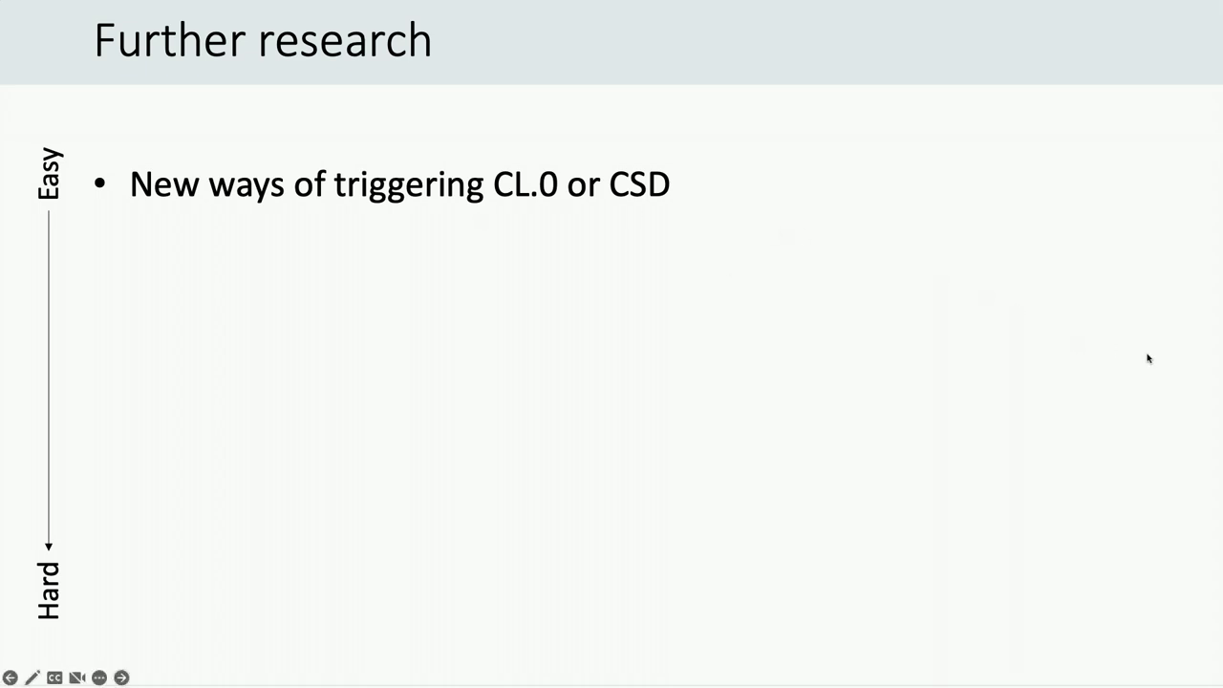
{"action": "mouse_move", "coordinate": [1169, 461]}
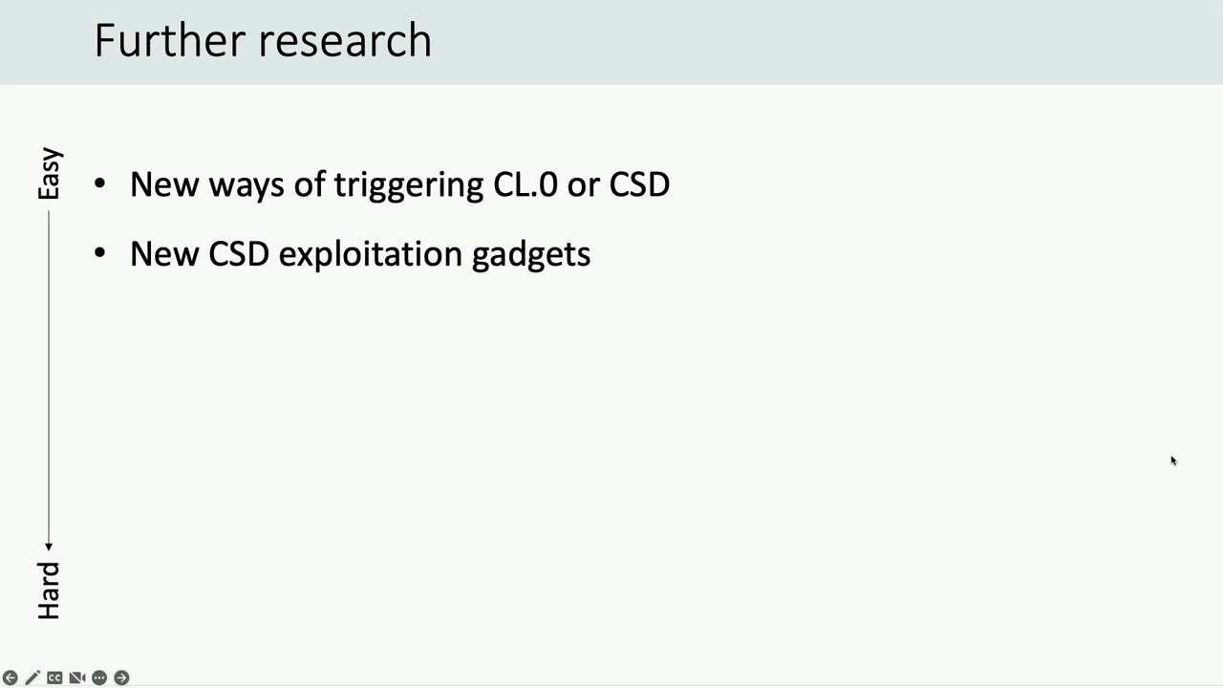
Reveal the Further research bullets on new CL.0/CSD triggers and new CSD exploitation gadgets.
{"action": "left_click", "coordinate": [120, 676]}
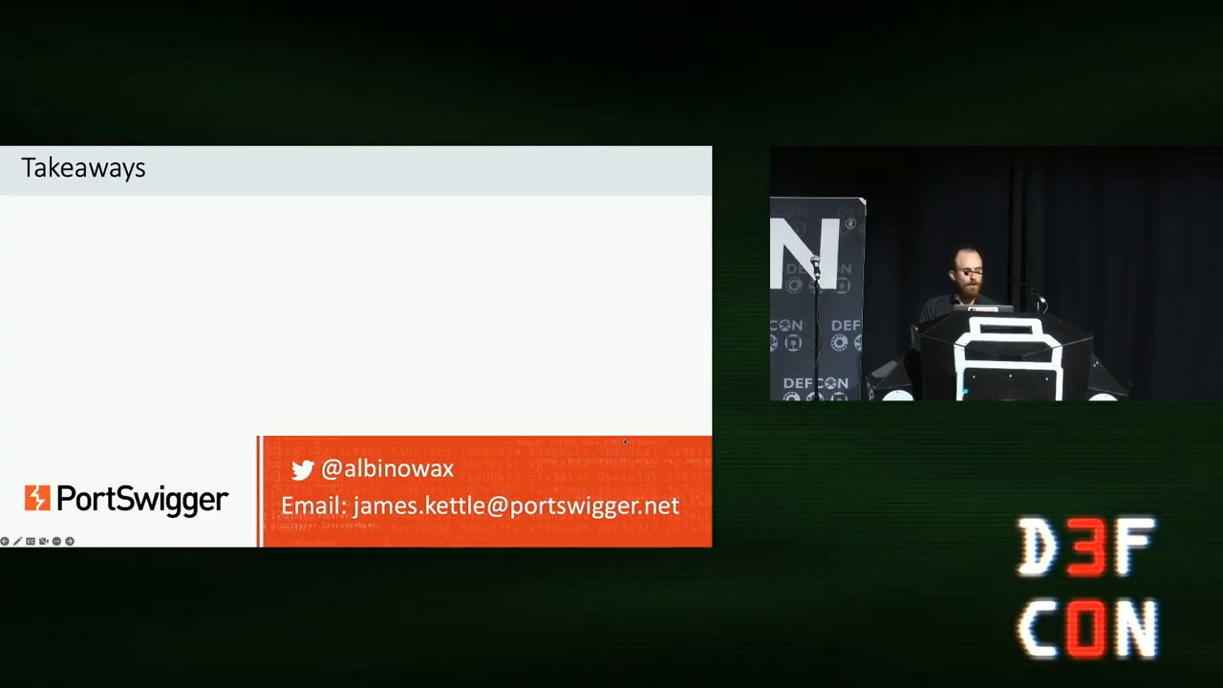
Animate in the takeaways: the request is a lie and HTTP/1.1 connection-reuse is harmful.
{"action": "key", "text": "right"}
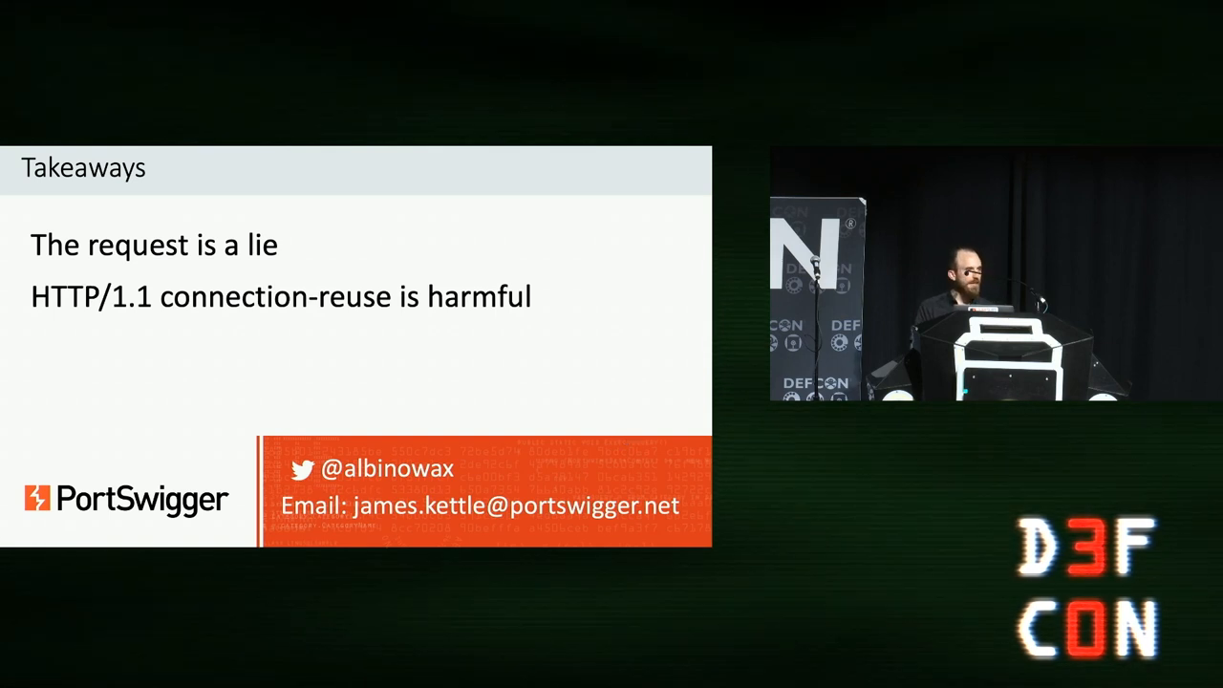